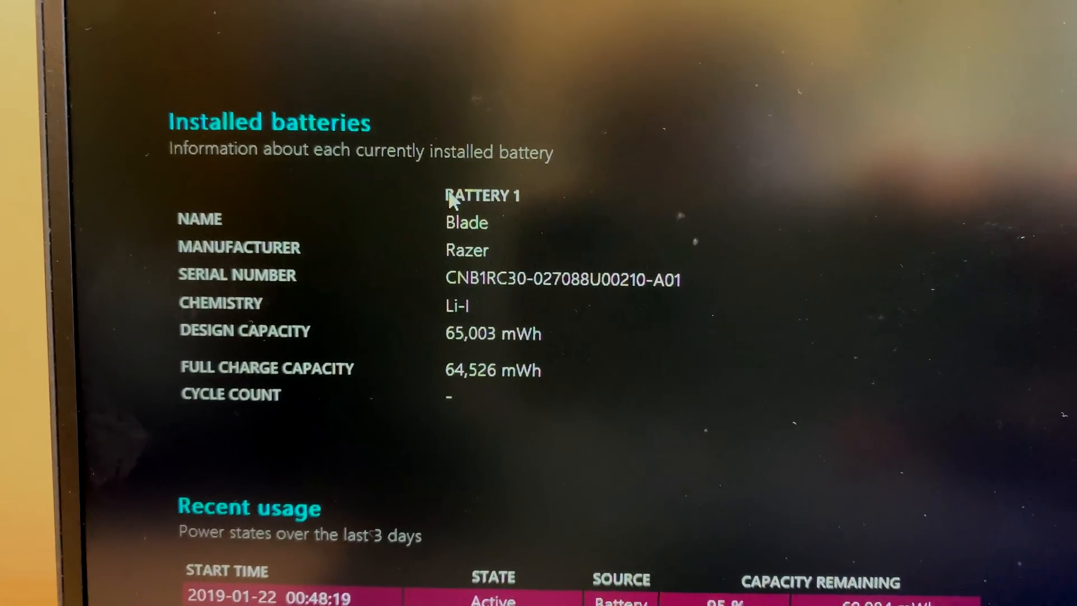
scroll(up, 3)
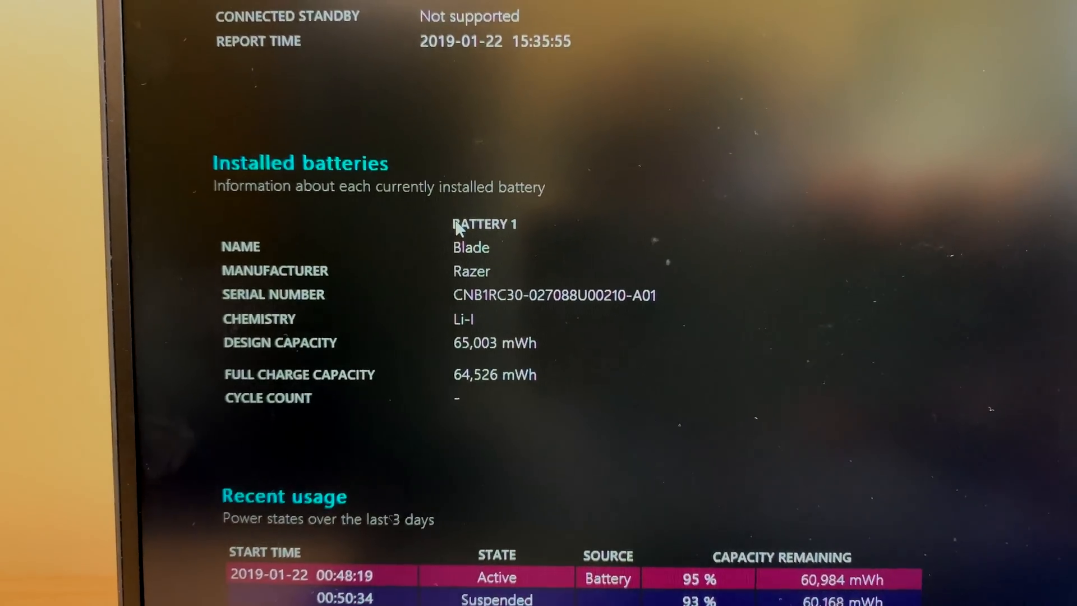
scroll(down, 3)
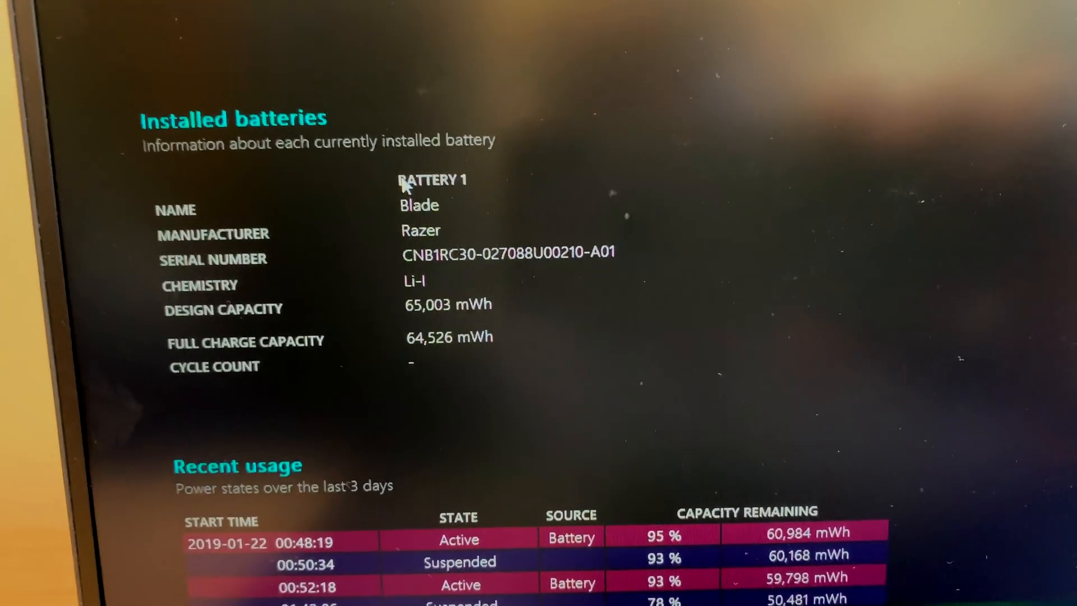
scroll(down, 3)
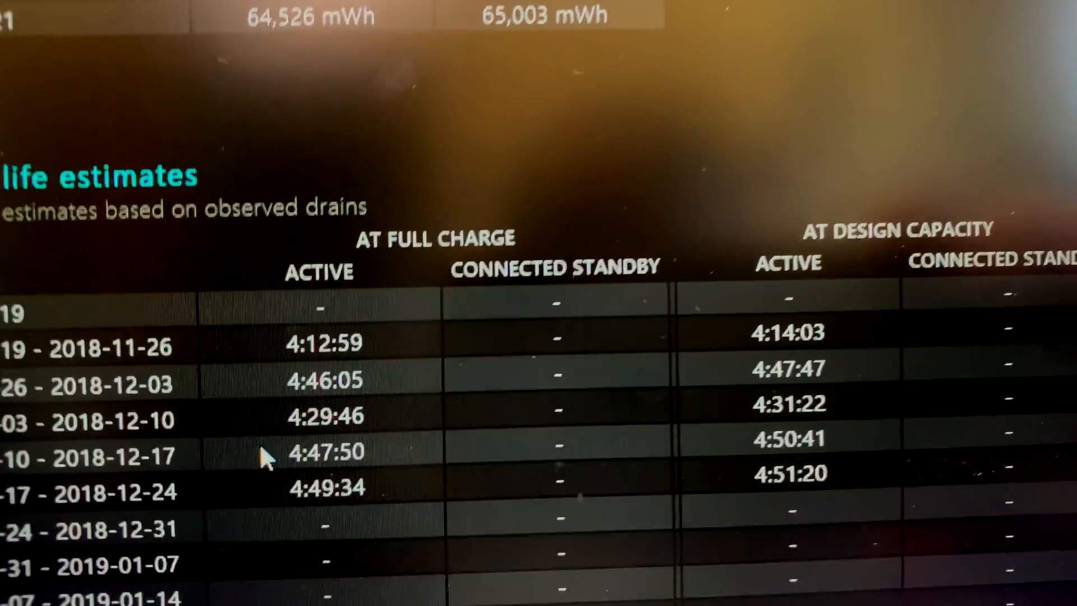
scroll(up, 3)
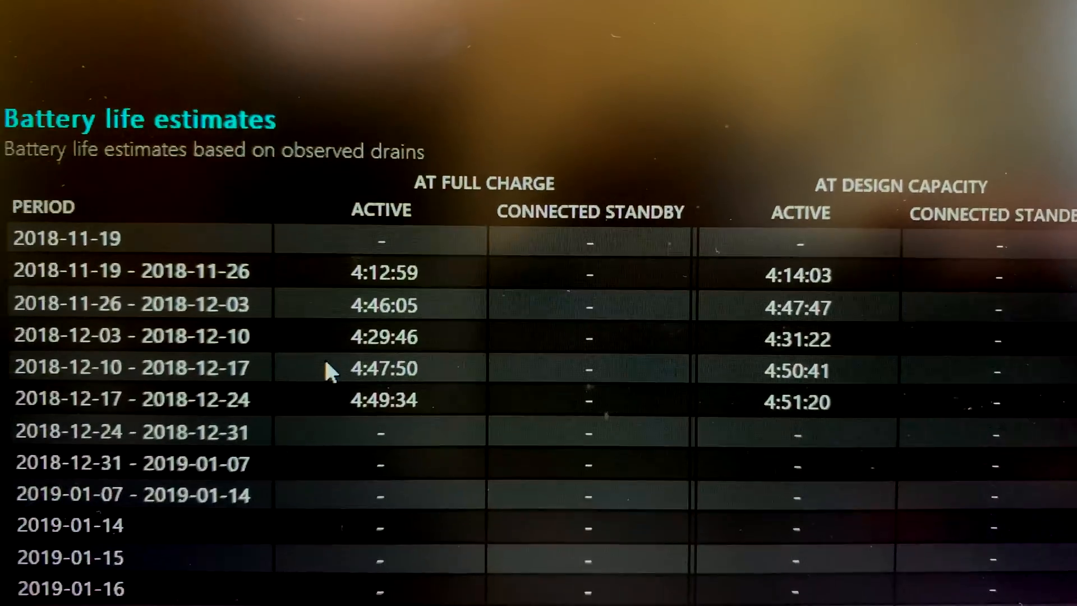
scroll(down, 3)
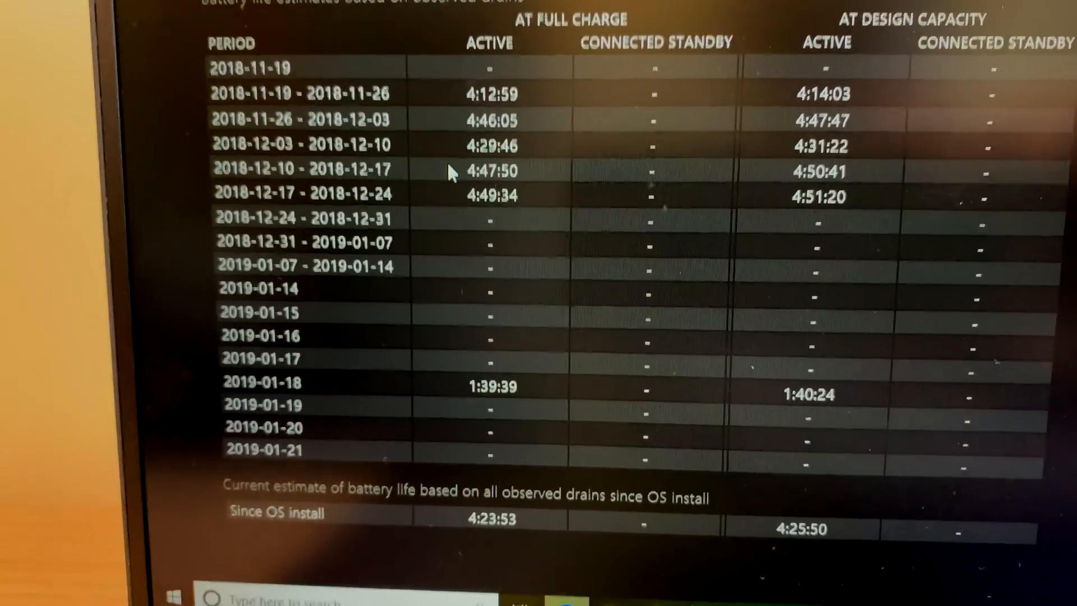
scroll(down, 3)
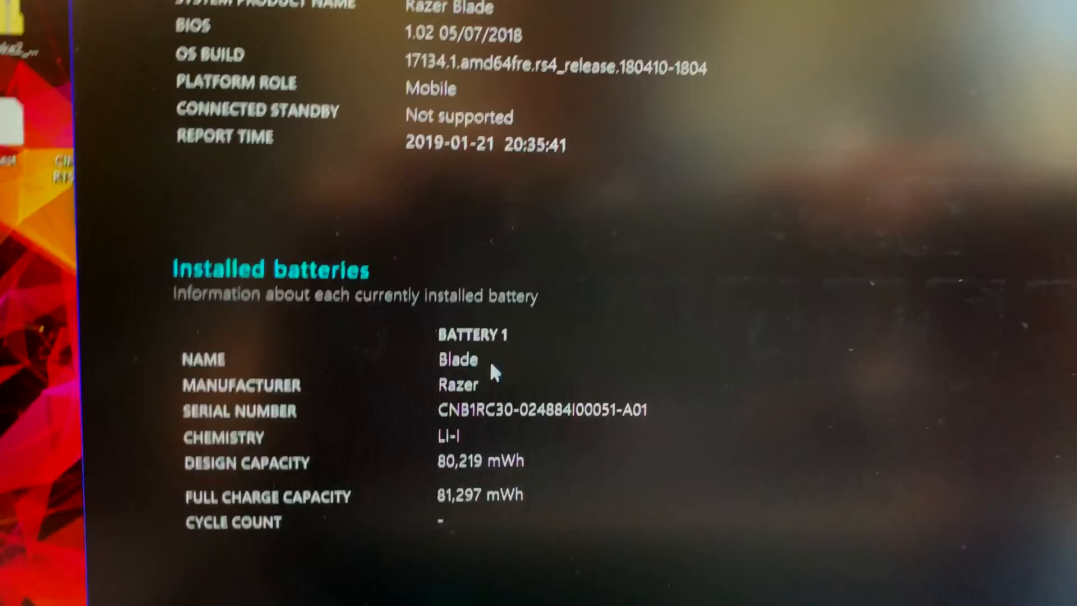
scroll(down, 3)
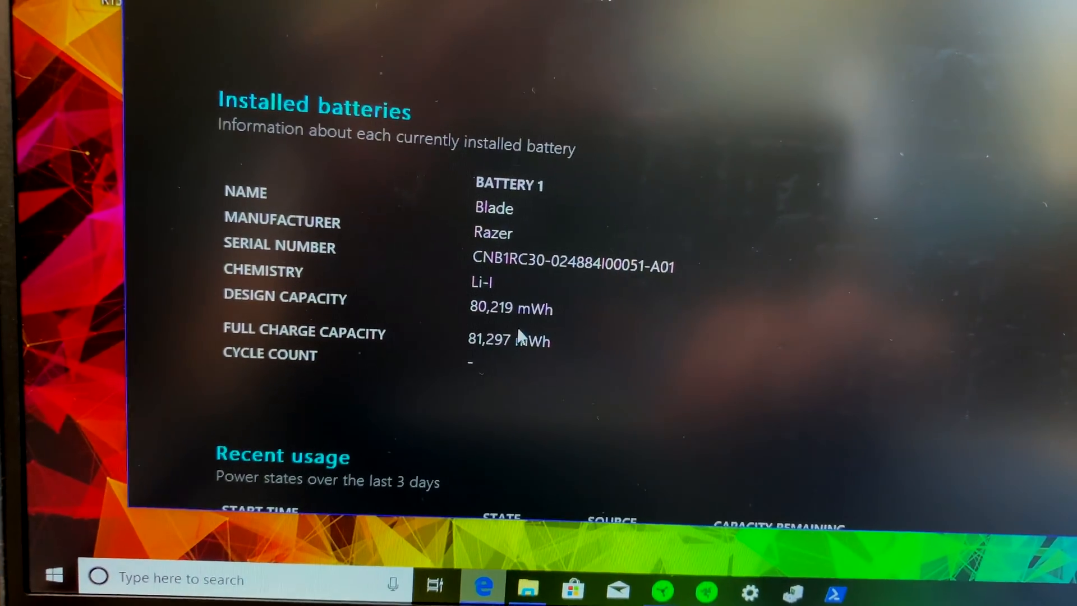
scroll(down, 3)
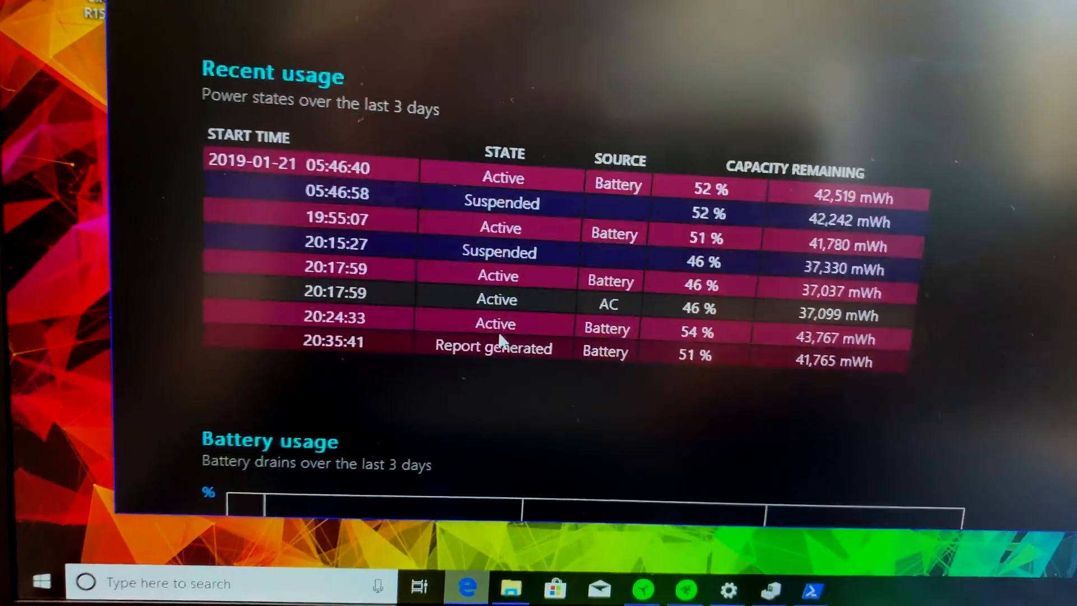
scroll(down, 3)
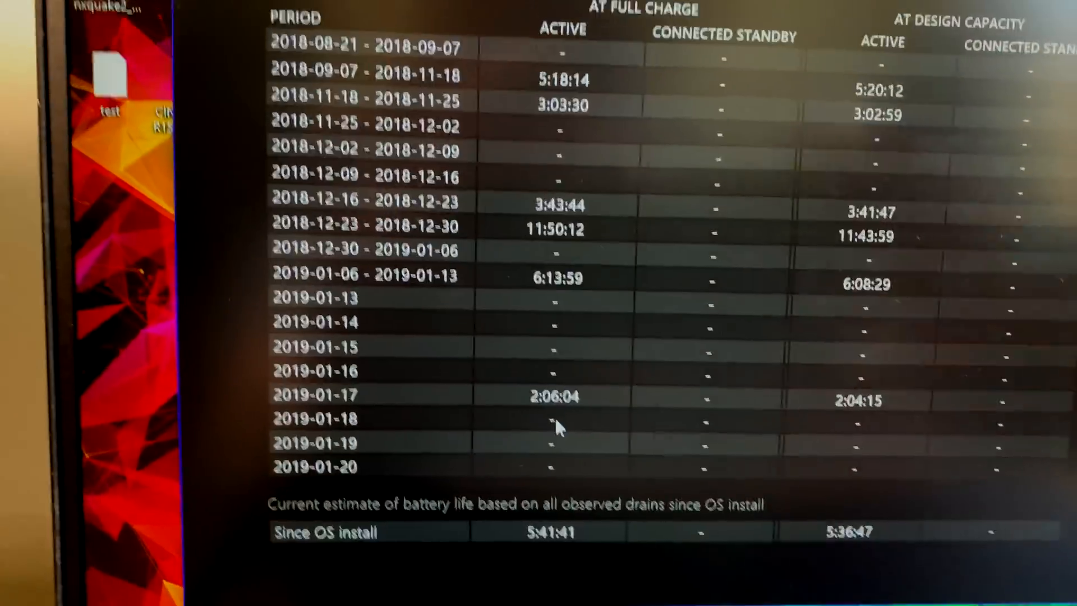
scroll(up, 3)
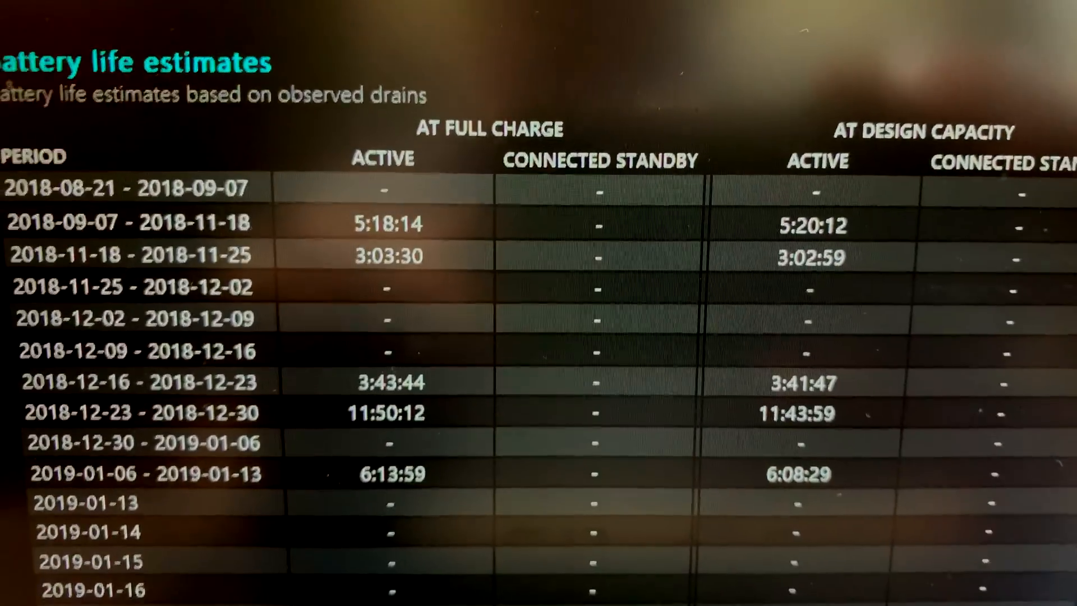
scroll(down, 3)
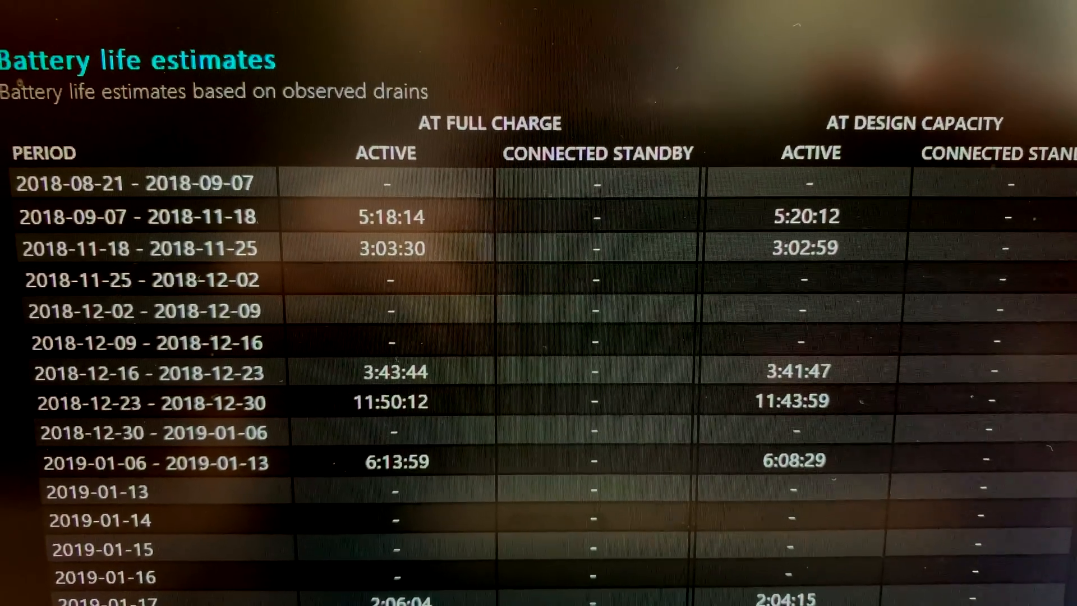